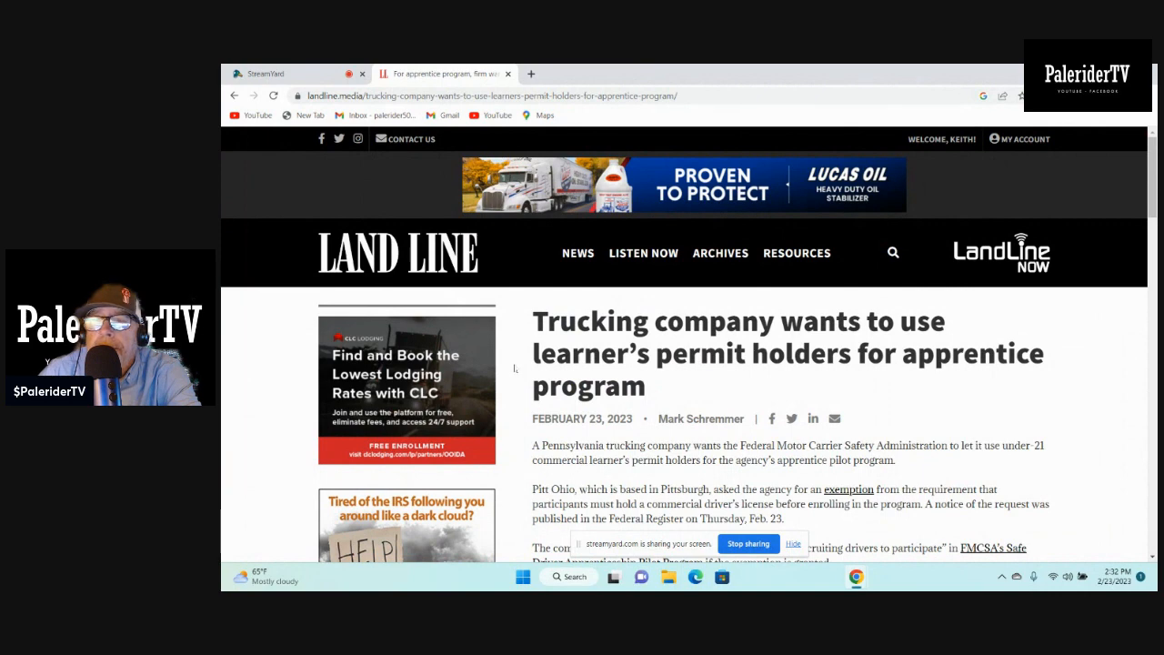
scroll(down, 3)
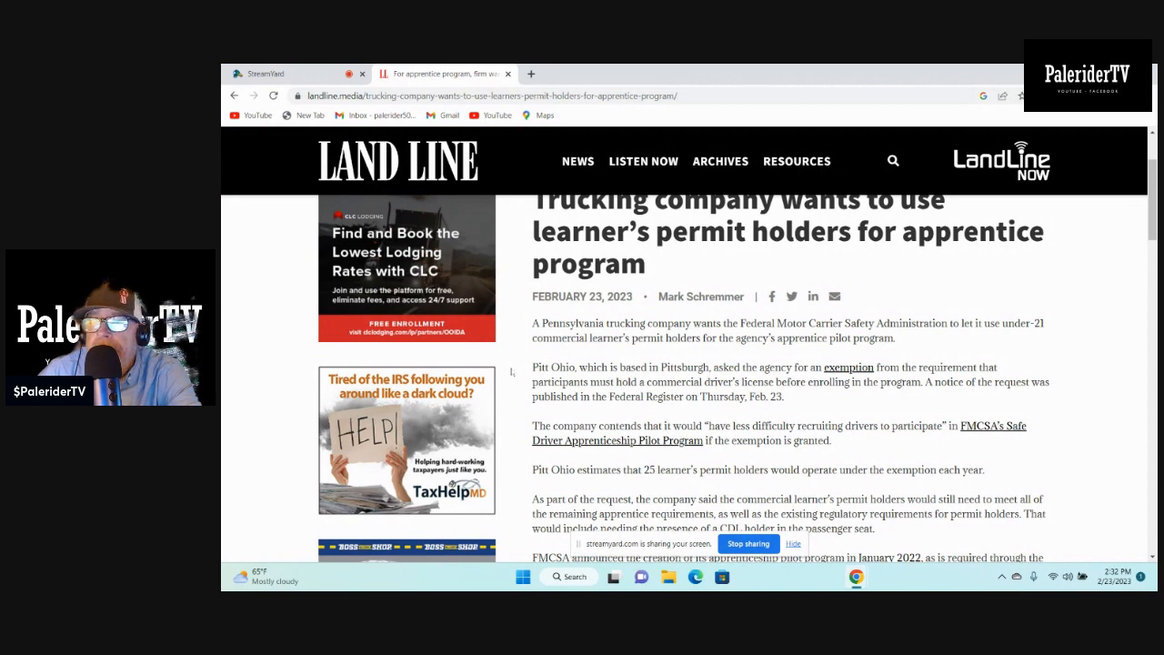
scroll(down, 3)
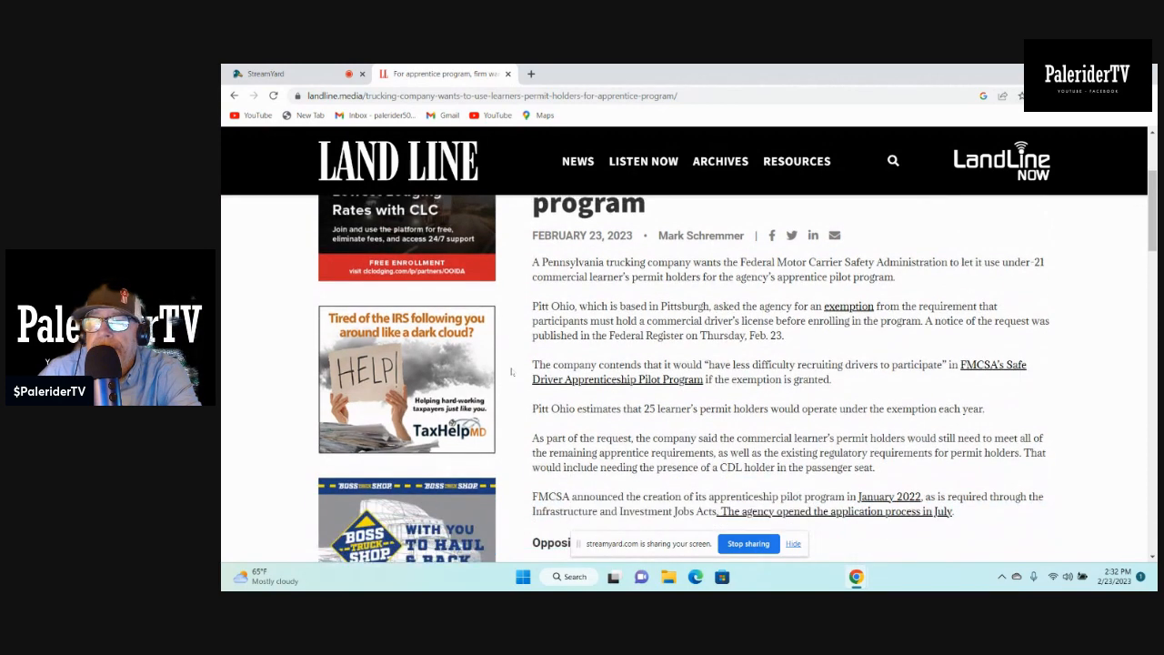
scroll(down, 3)
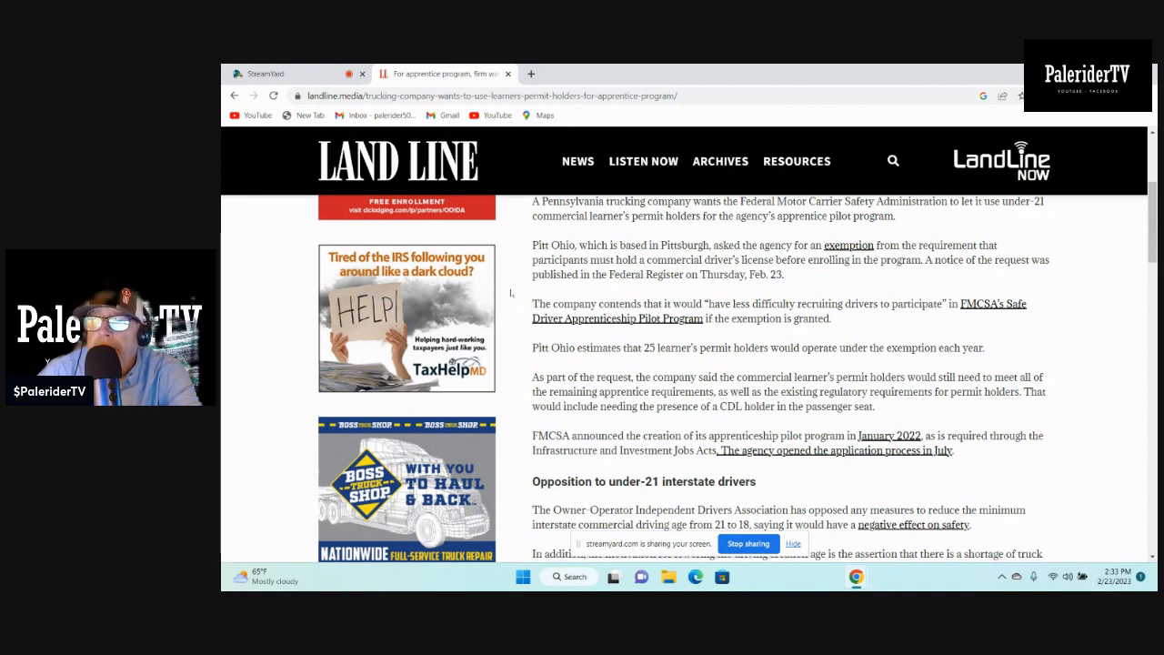
scroll(down, 3)
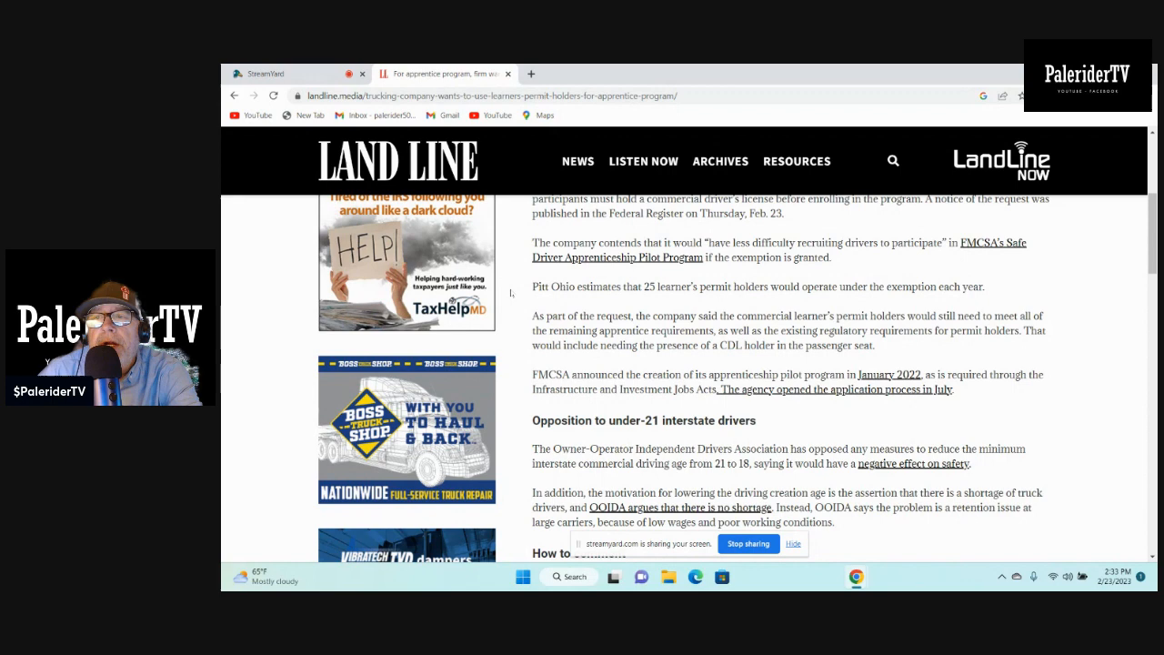
scroll(down, 3)
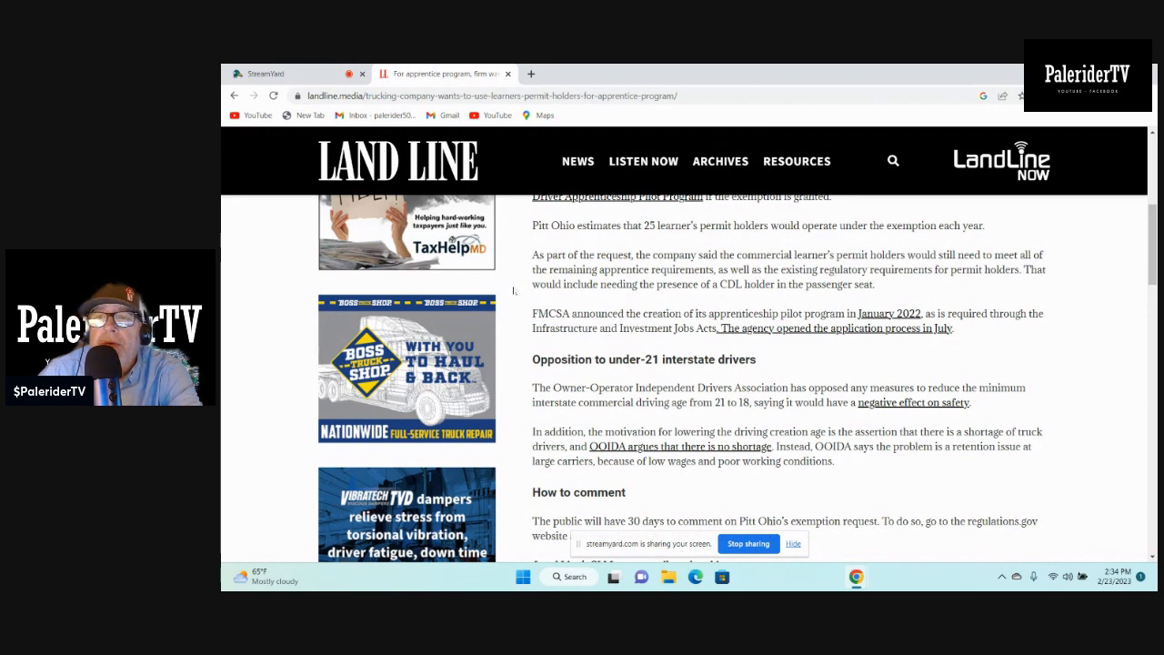
scroll(down, 3)
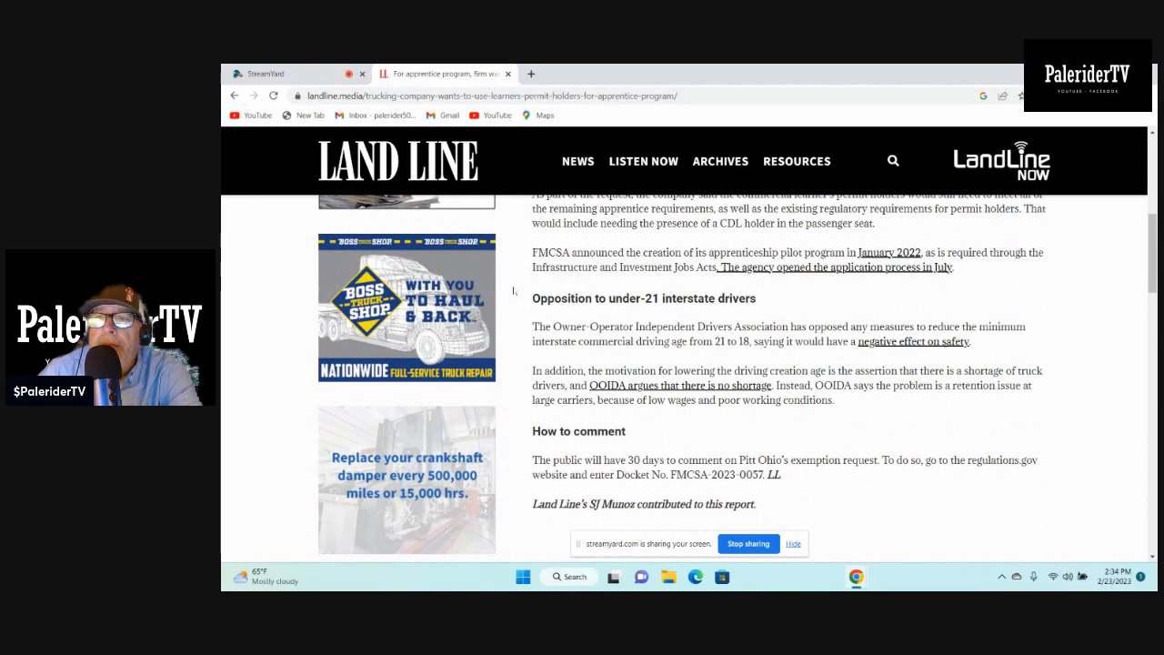
scroll(down, 3)
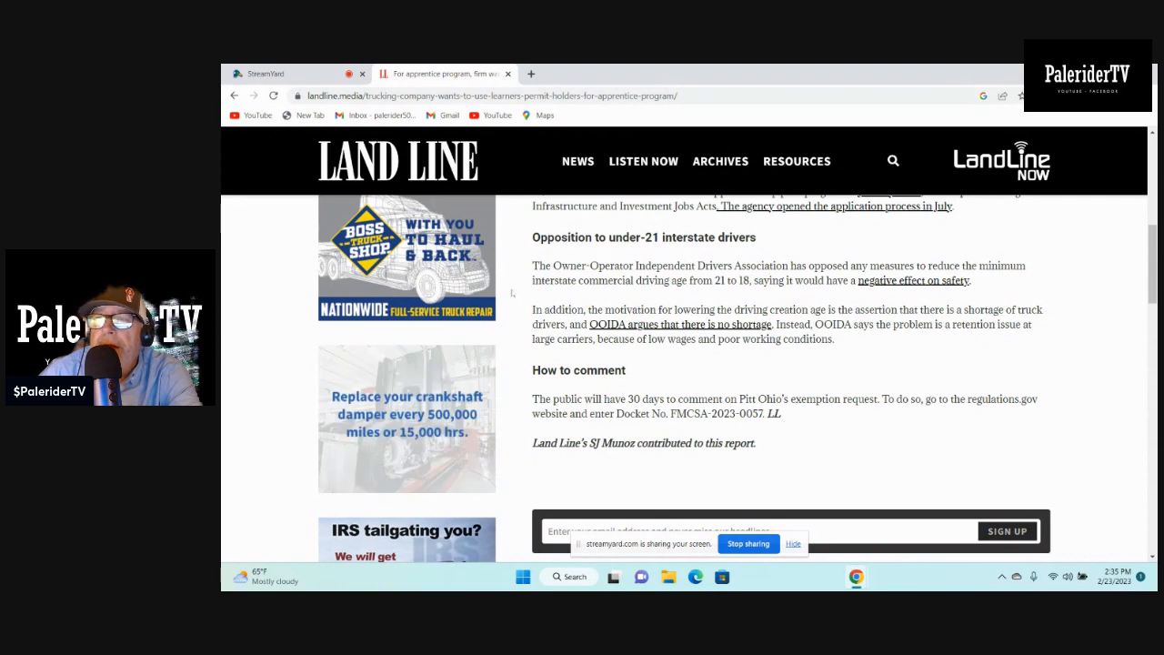
scroll(down, 3)
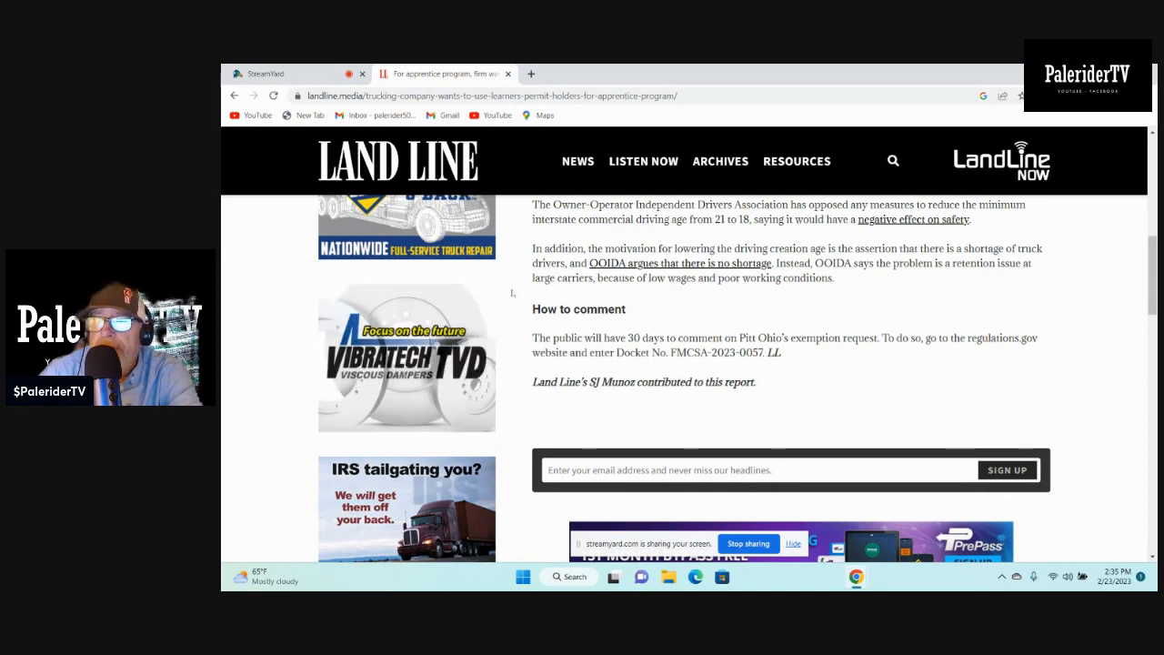
scroll(down, 3)
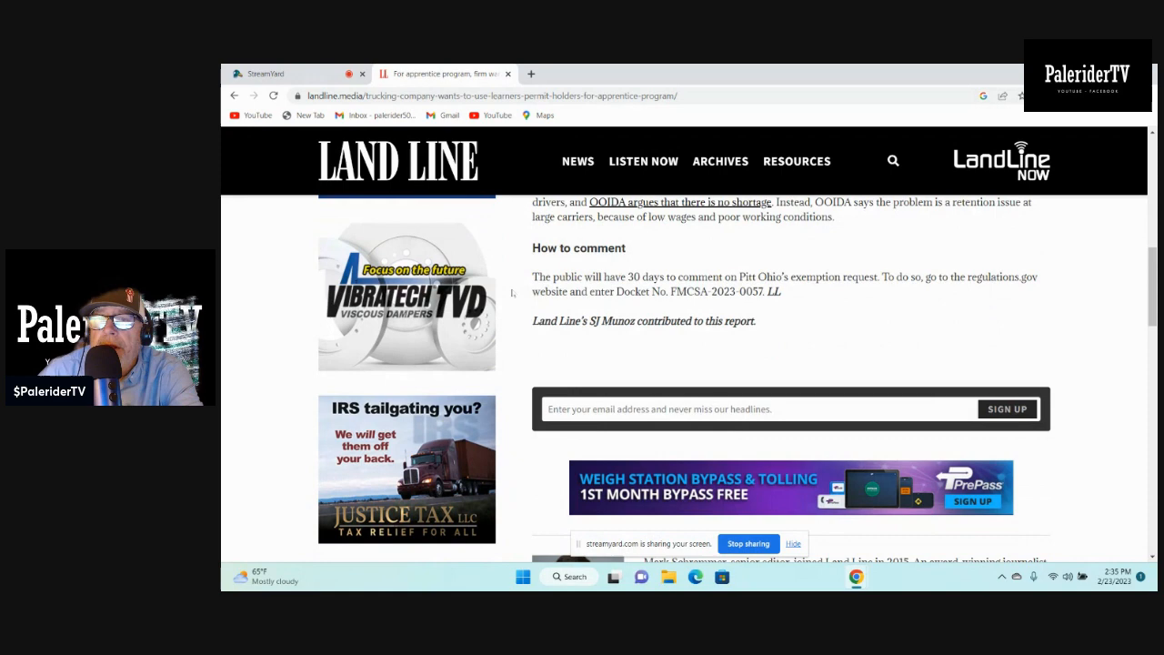